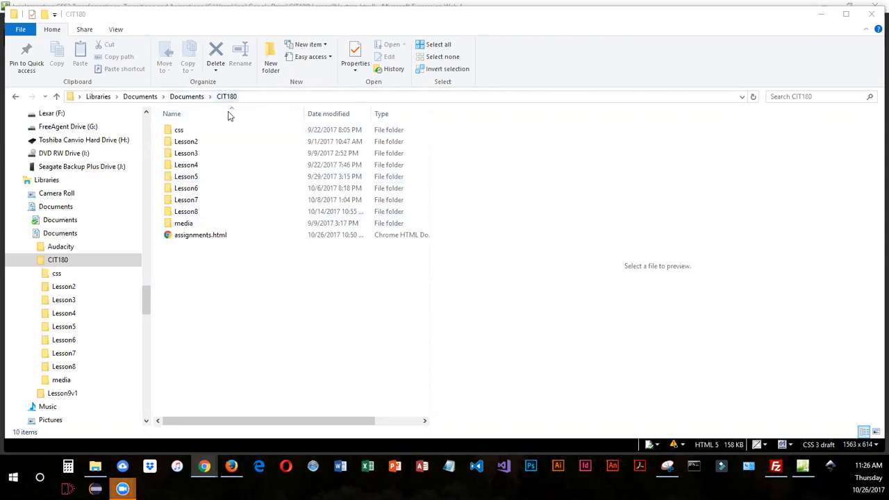
Create a new folder named Lesson9 inside CIT180, next to Lesson1 through Lesson8.
right_click(278, 271)
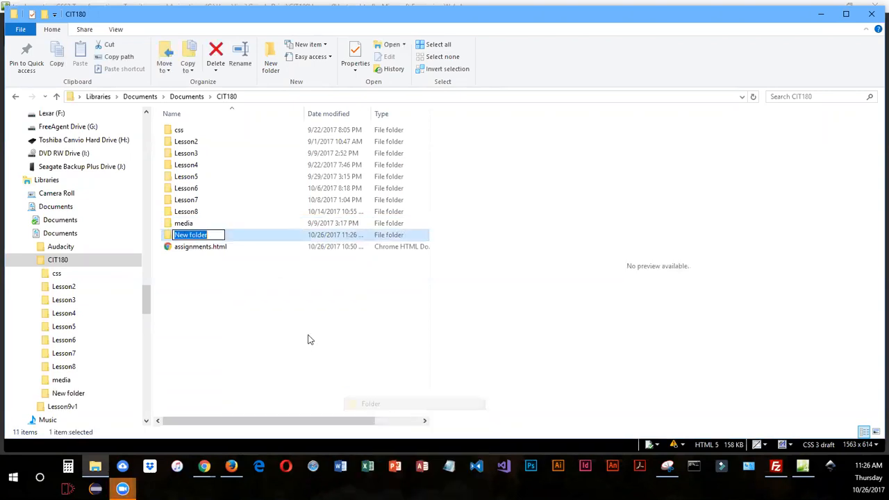
text(Lesson9)
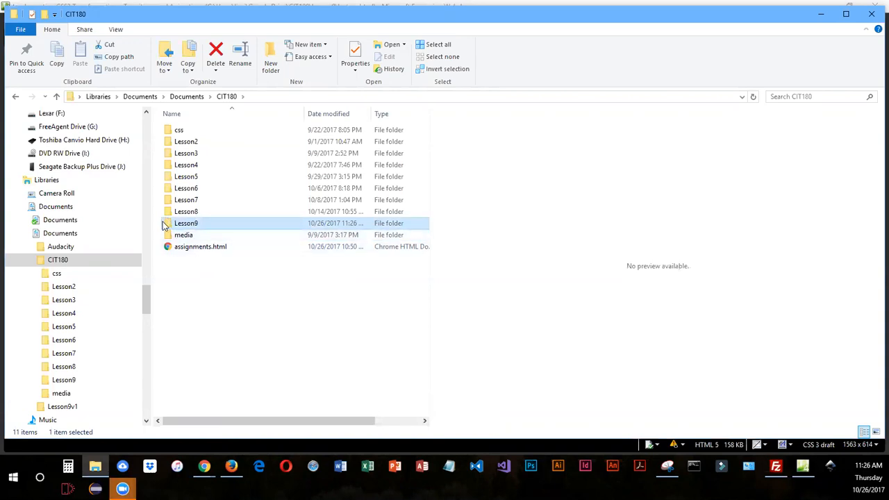
Inside Lesson9, create two new subfolders named media and fonts.
double_click(186, 222)
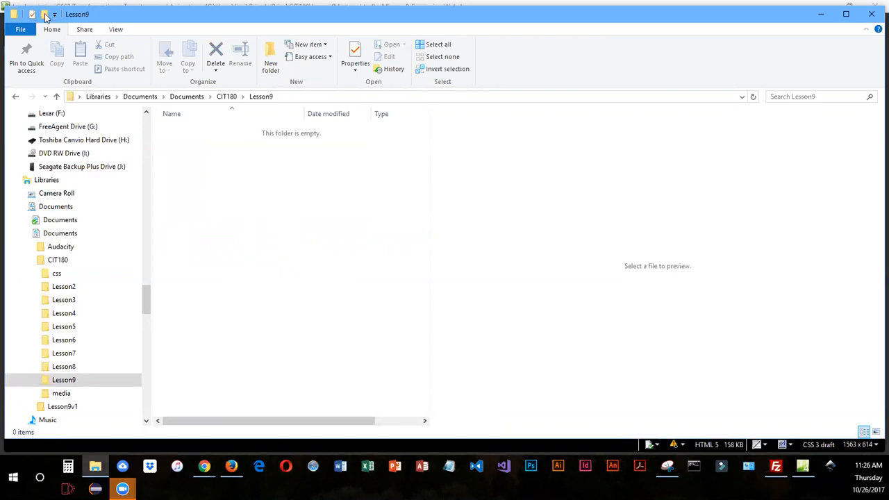
click(269, 57)
text(media)
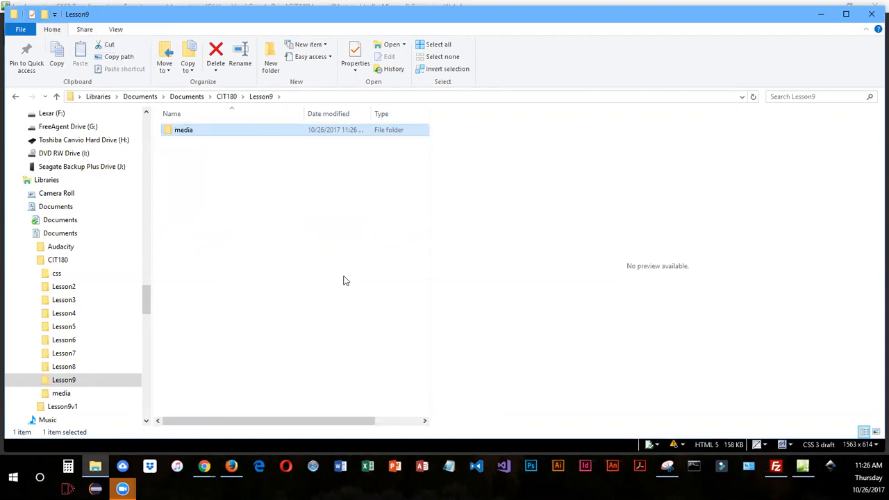
click(269, 58)
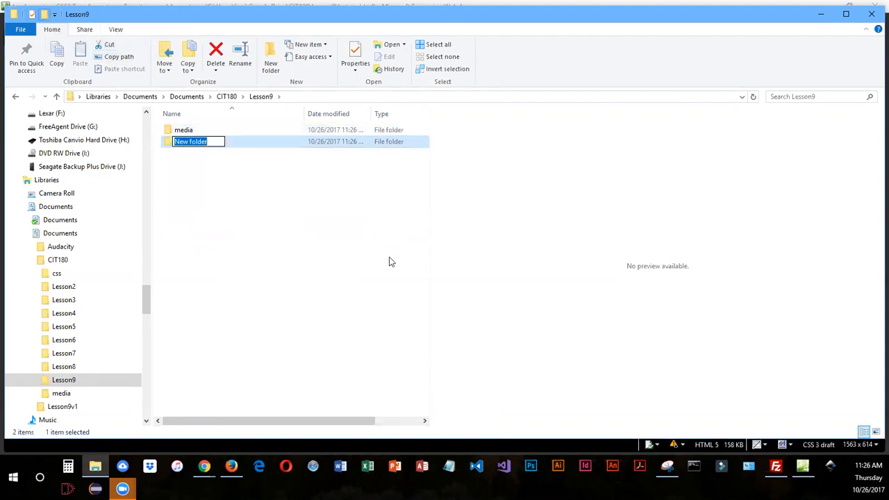
text(fonts)
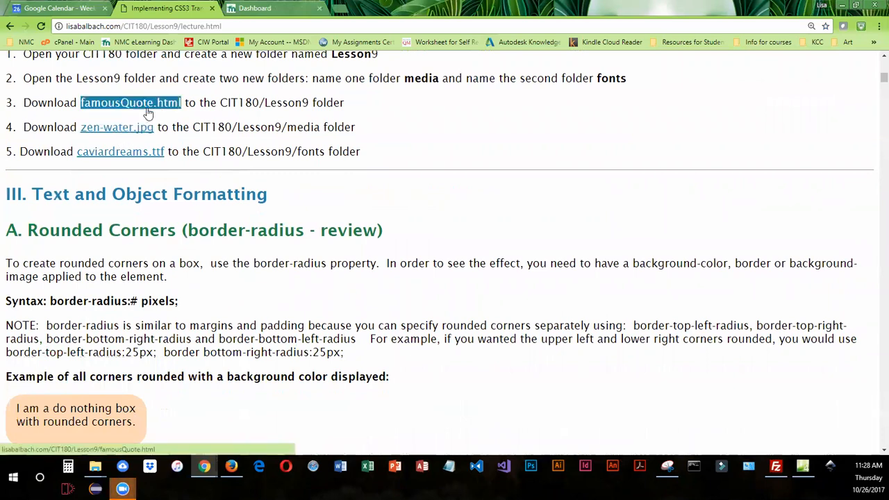
mouse_move(131, 104)
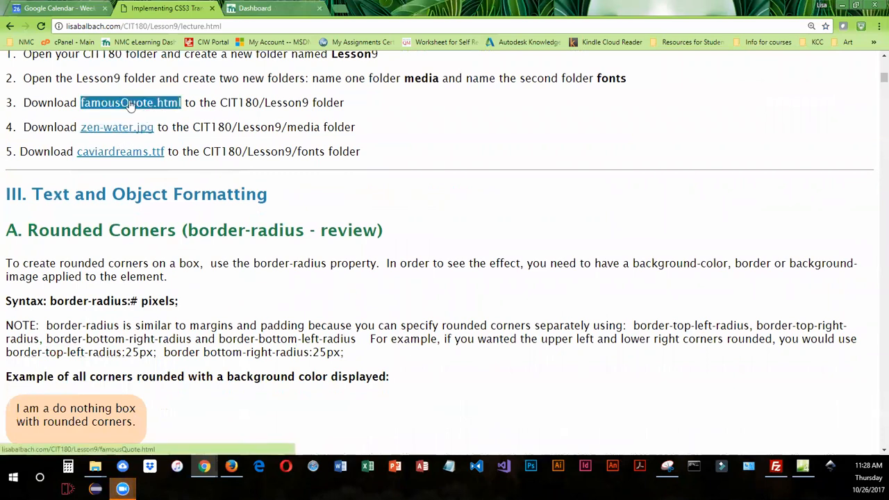
Save the famousQuote.html link into Documents > CIT180 > Lesson9.
right_click(130, 103)
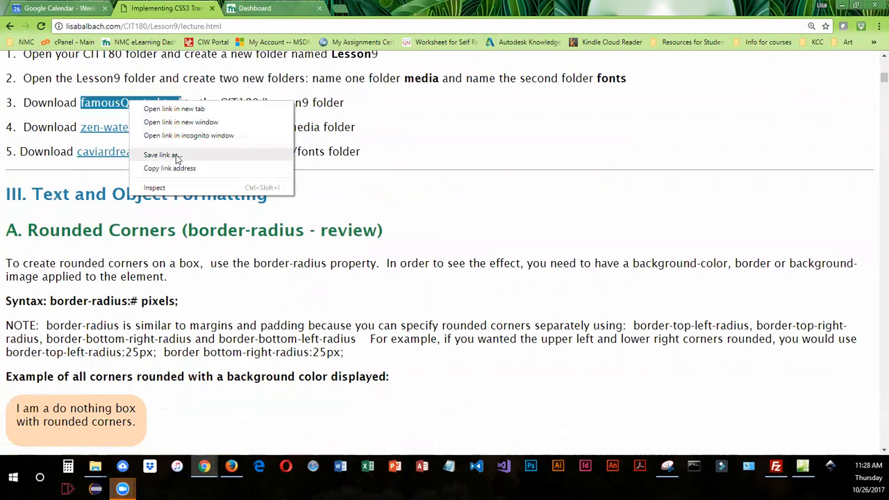
click(161, 155)
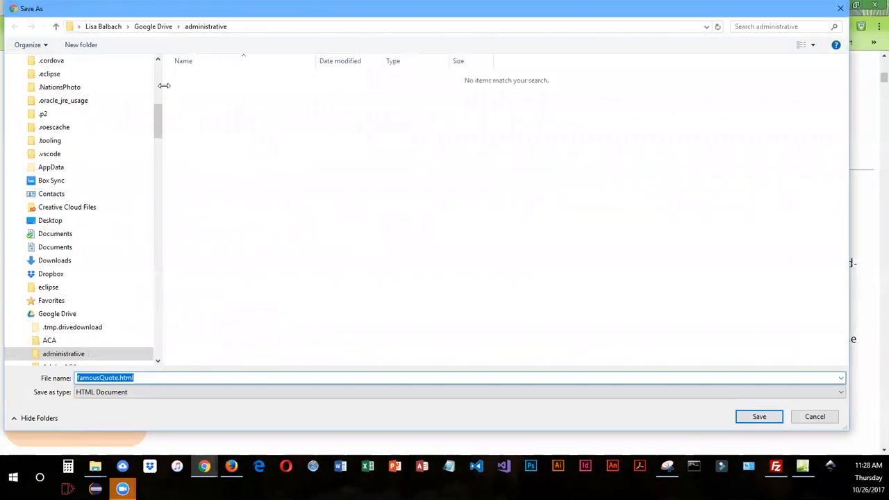
scroll(down, 3)
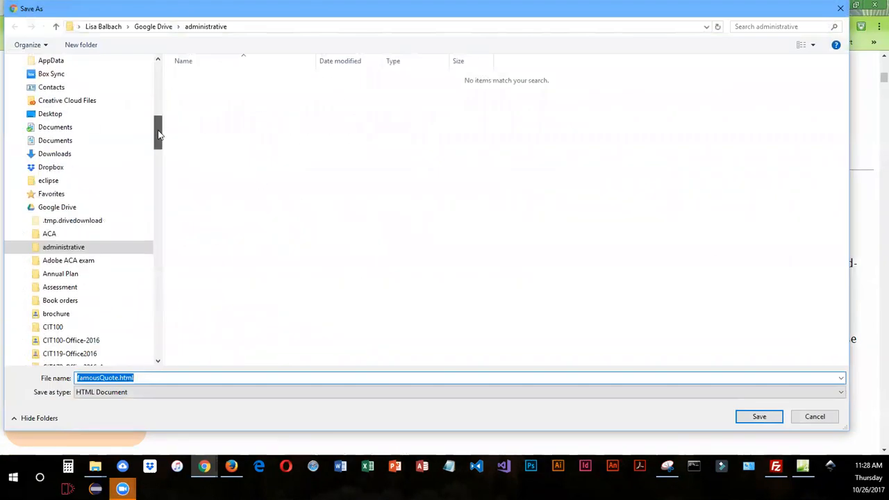
scroll(down, 3)
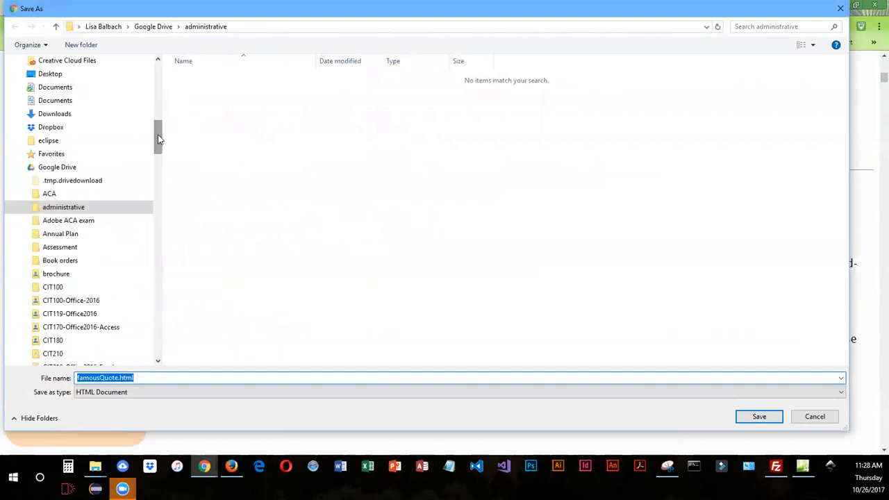
scroll(down, 3)
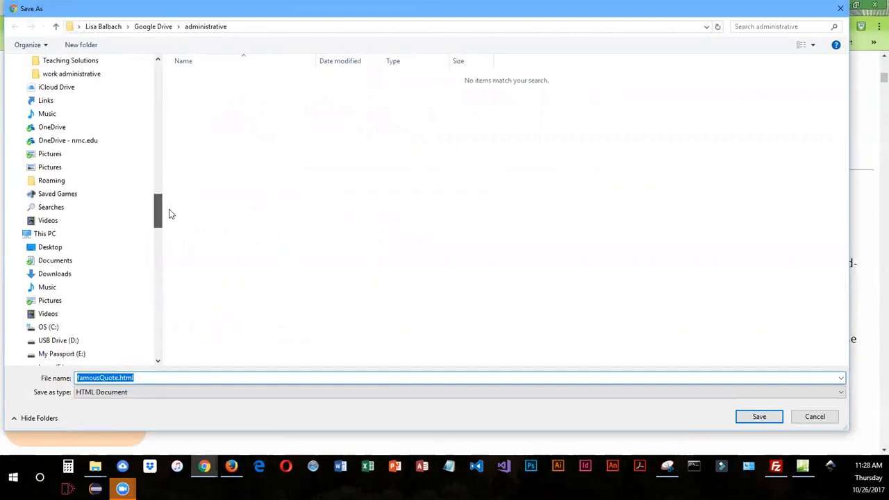
scroll(down, 3)
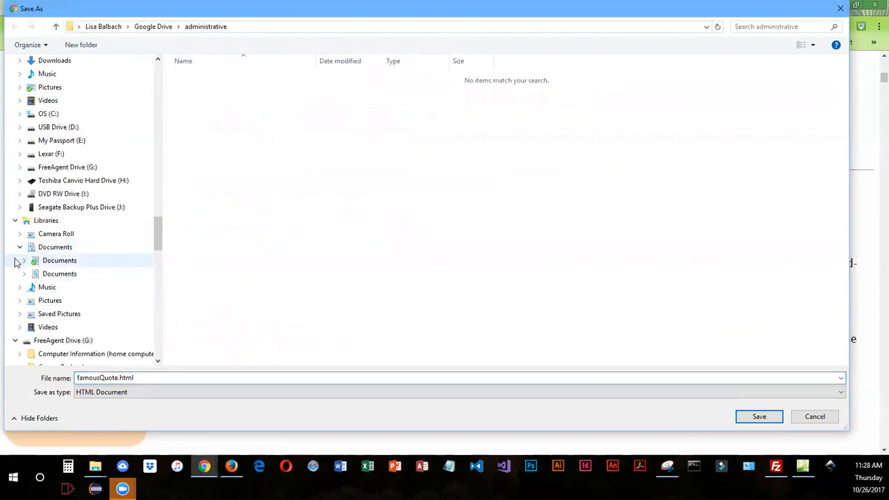
click(24, 274)
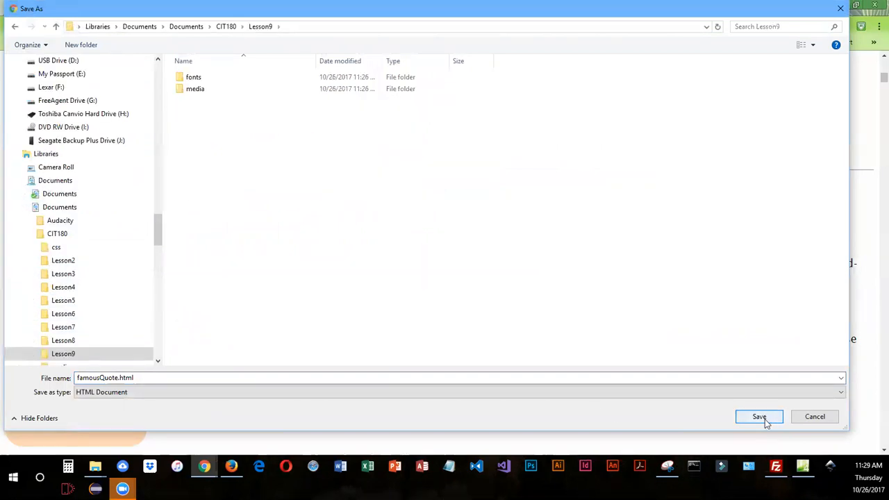
click(758, 417)
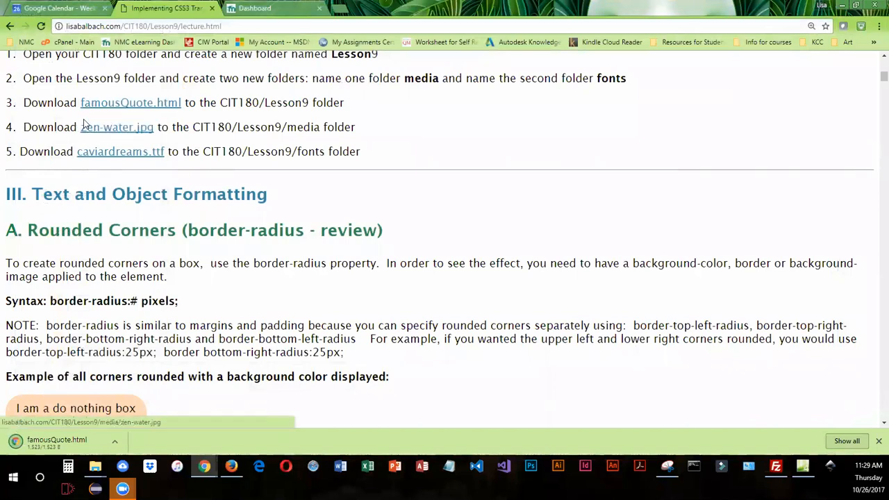
Save the zen-water.jpg link into the Lesson9 media folder.
double_click(117, 128)
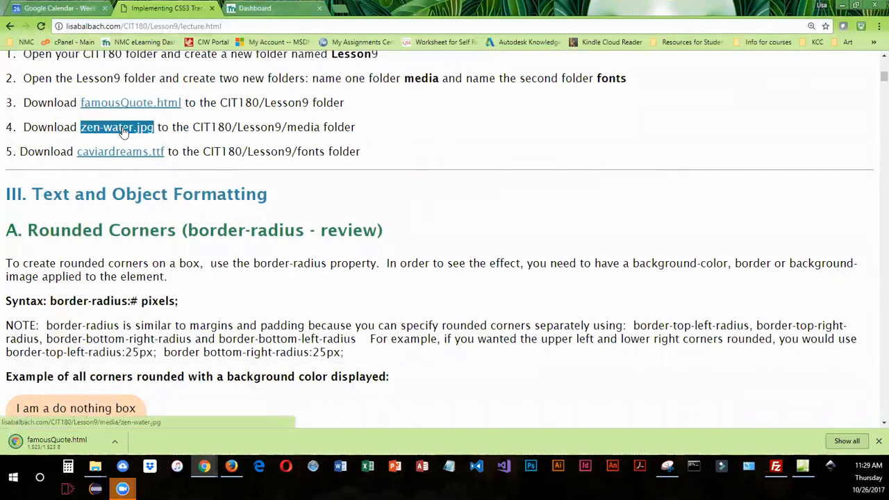
right_click(117, 127)
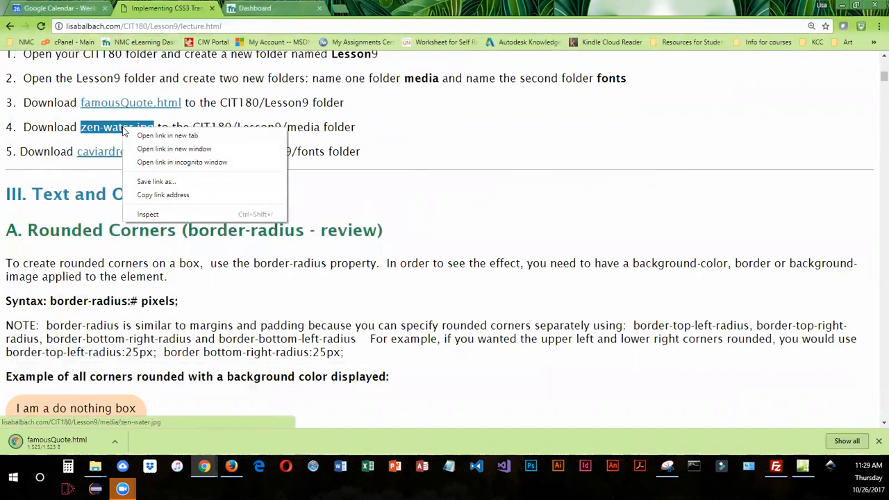
click(155, 181)
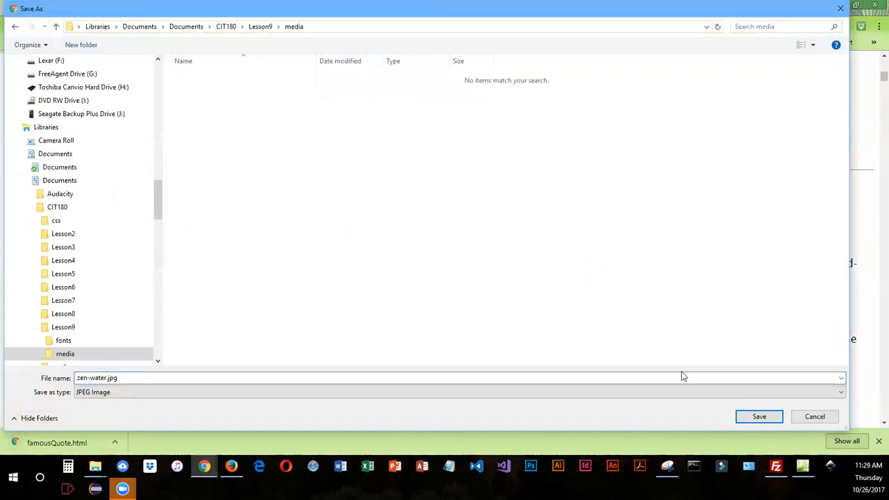
click(758, 417)
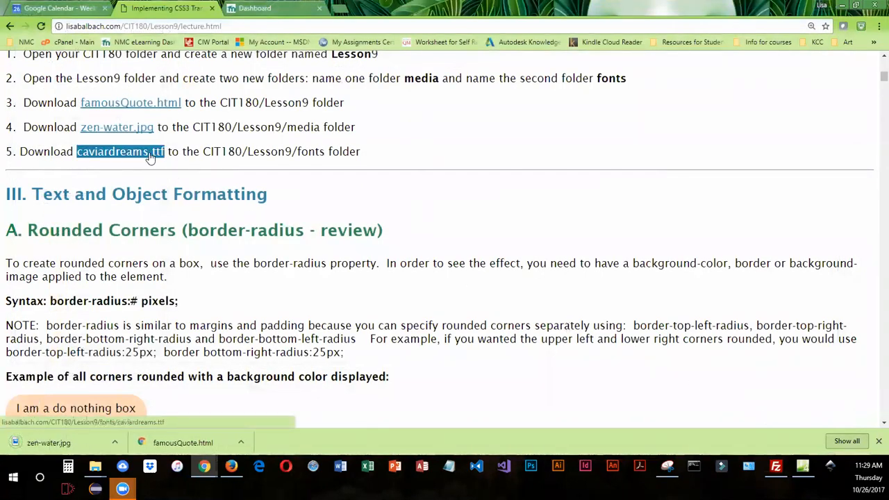
Save the caviardreams.ttf link into the Lesson9 fonts folder.
right_click(119, 151)
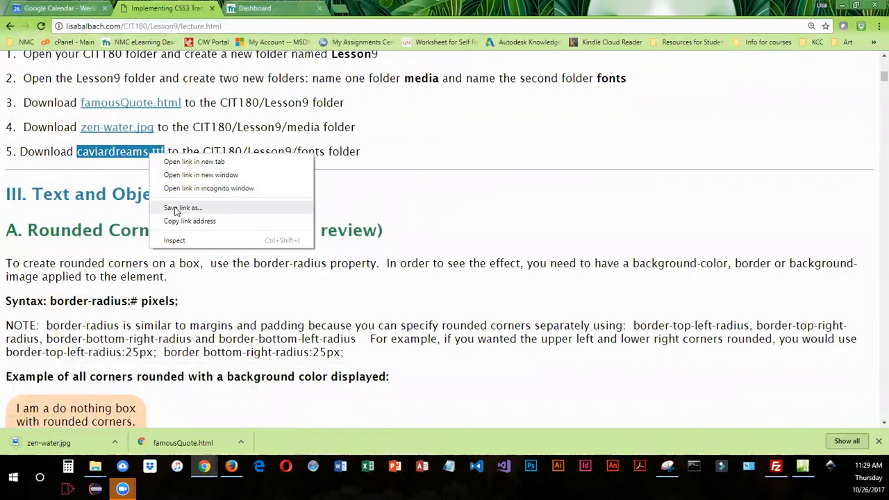
click(184, 209)
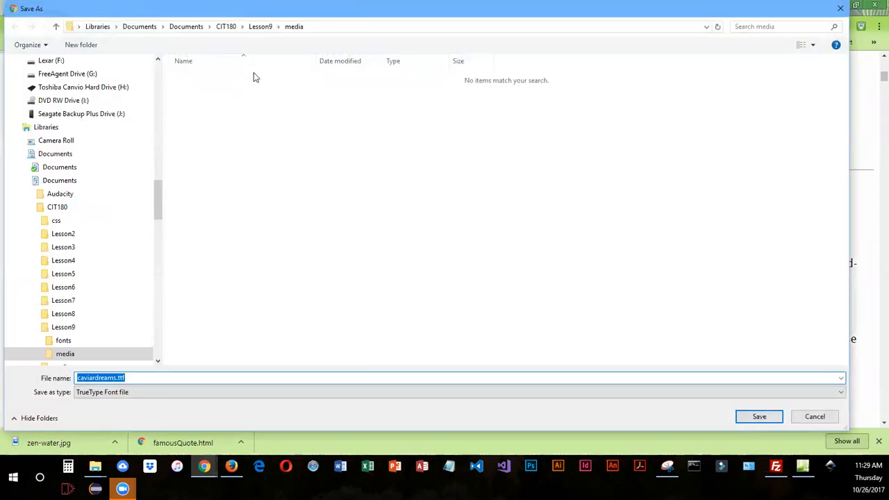
click(260, 27)
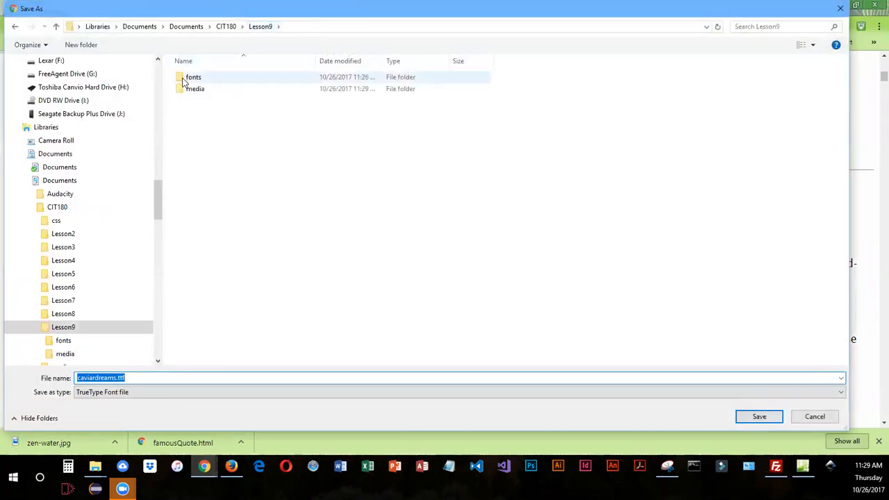
double_click(193, 77)
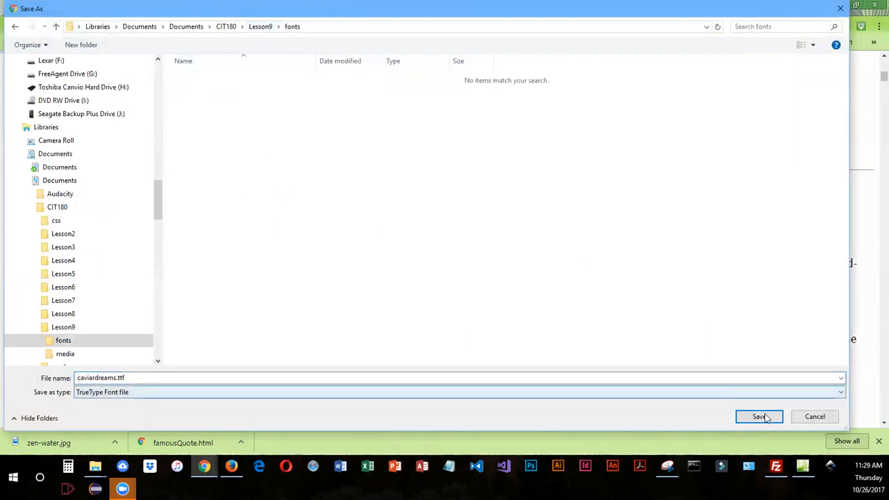
click(758, 417)
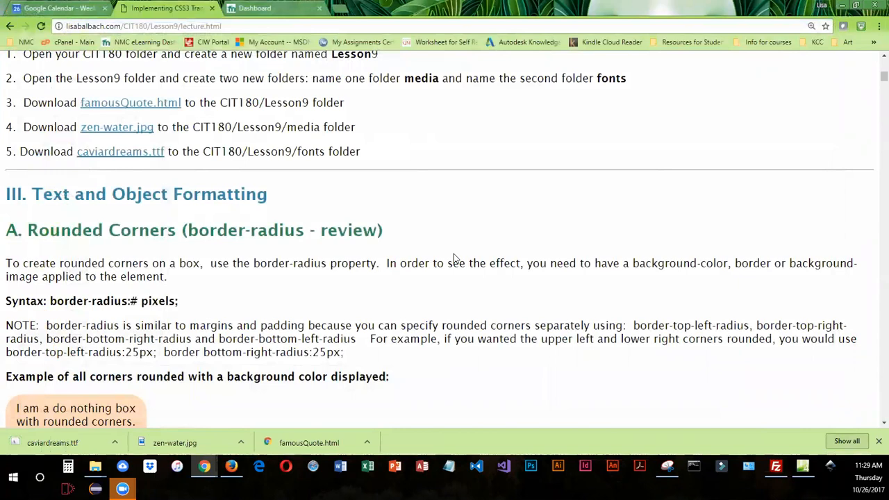
mouse_move(303, 303)
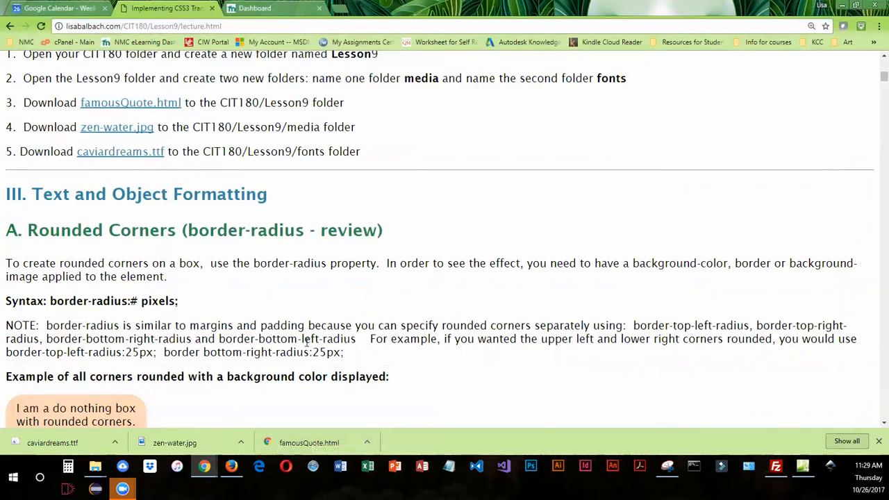
mouse_move(383, 338)
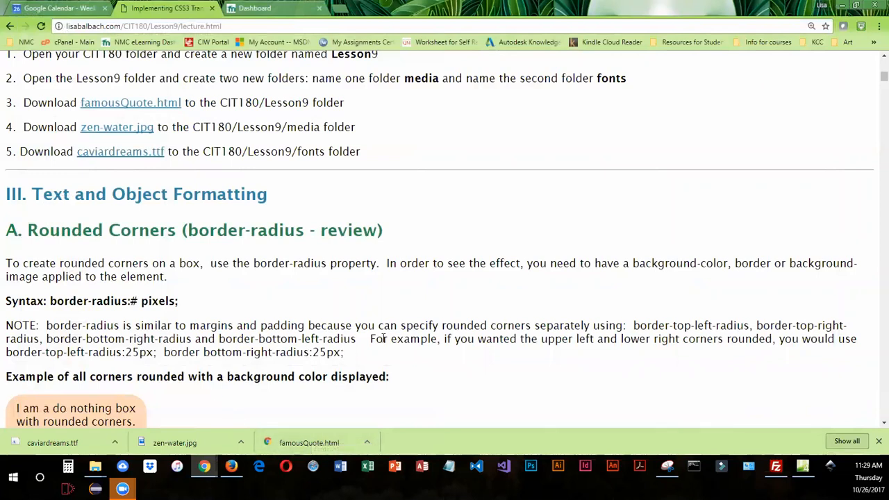